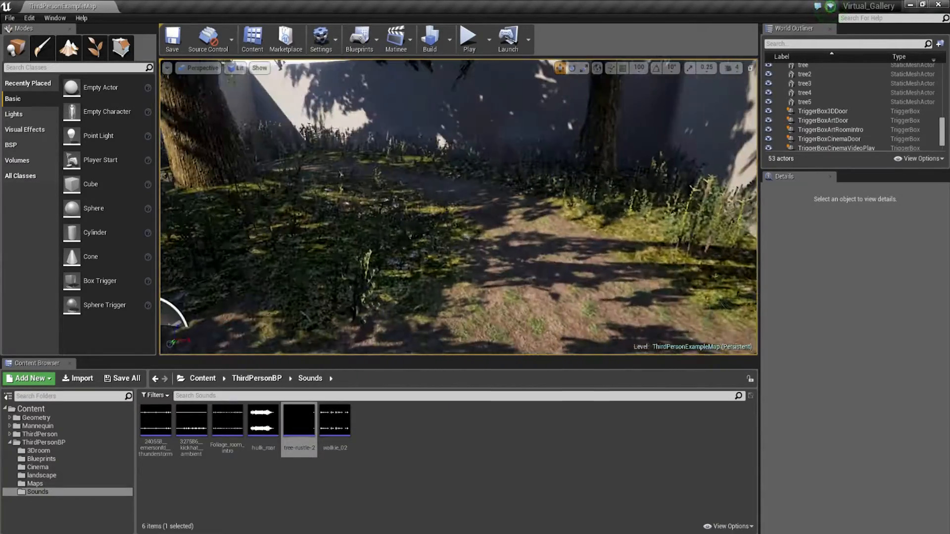
{"action": "mouse_move", "coordinate": [299, 417]}
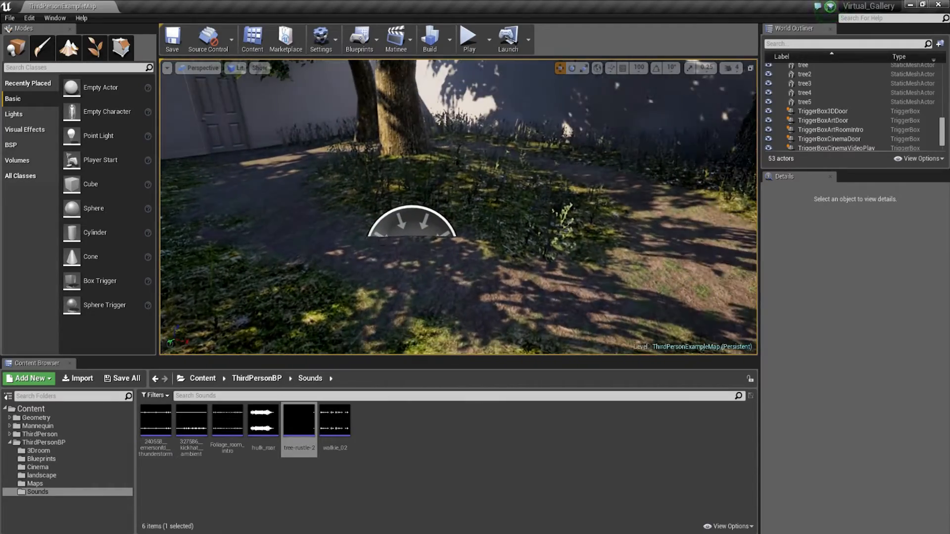
{"action": "mouse_move", "coordinate": [299, 420]}
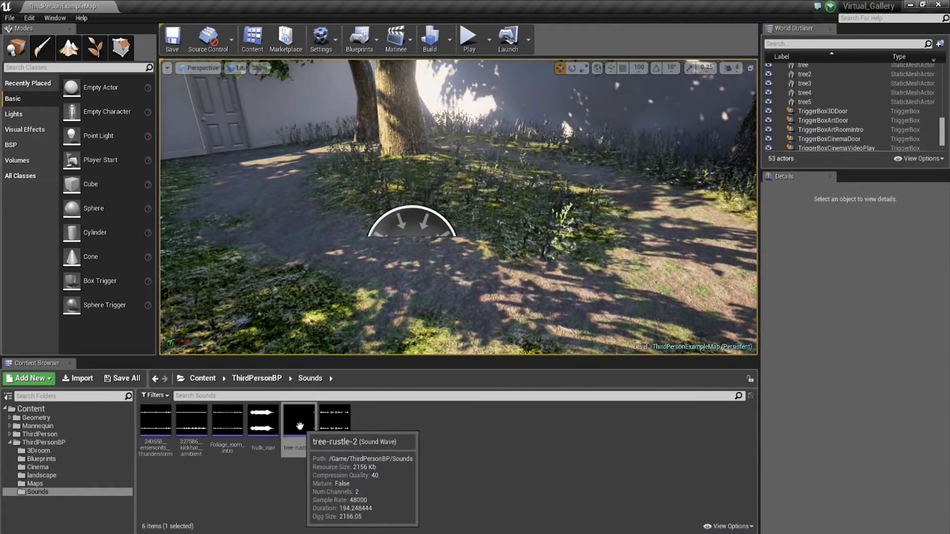
{"action": "mouse_move", "coordinate": [458, 176]}
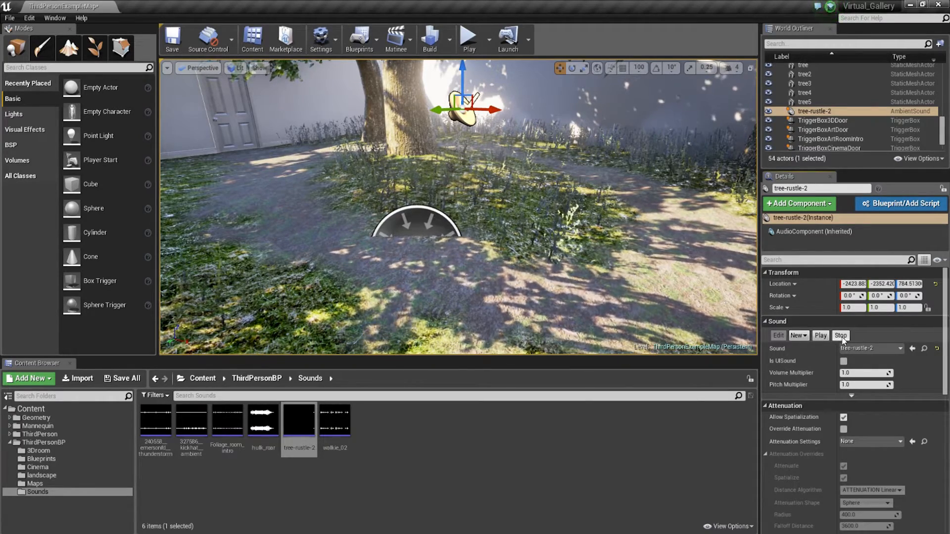
Step: Stop the rustle preview and play-test the level to hear the sound in place
{"action": "left_click", "coordinate": [840, 335]}
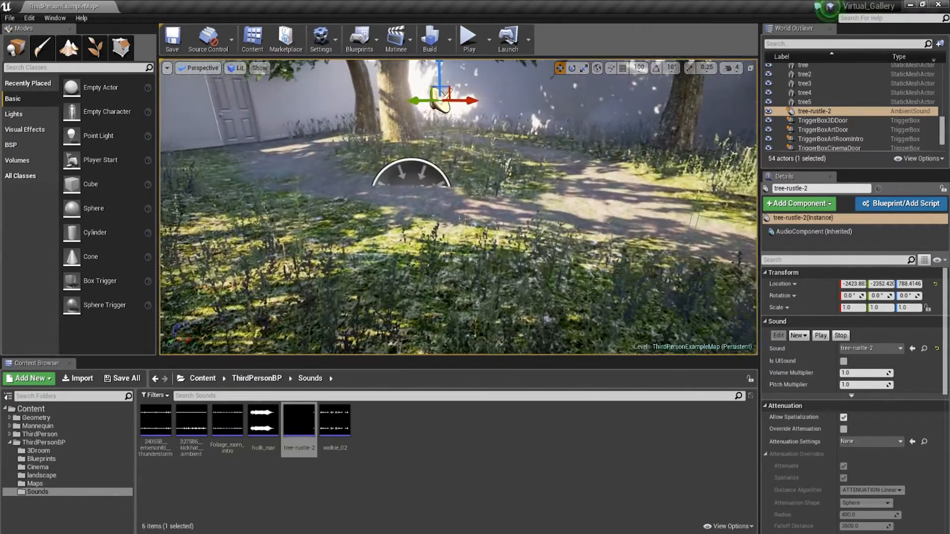
{"action": "mouse_move", "coordinate": [469, 39]}
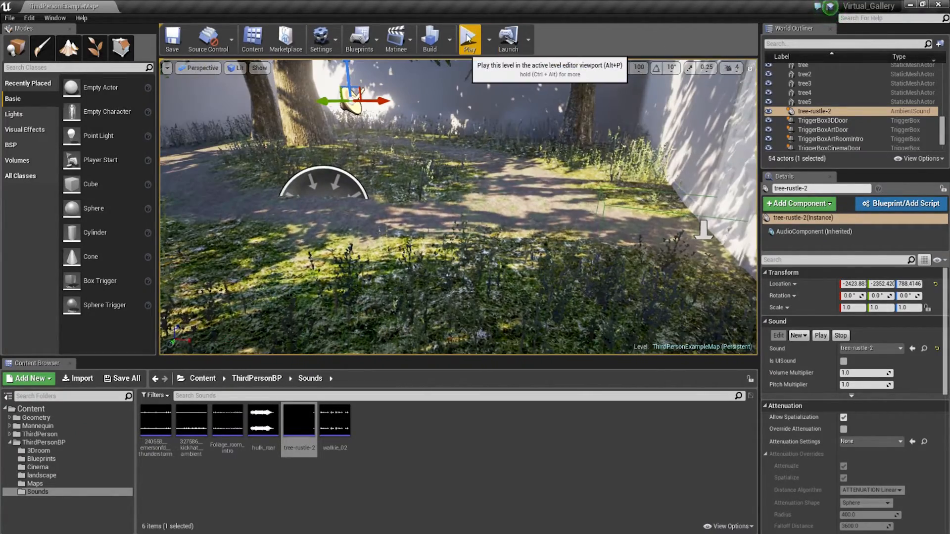
{"action": "left_click", "coordinate": [468, 37]}
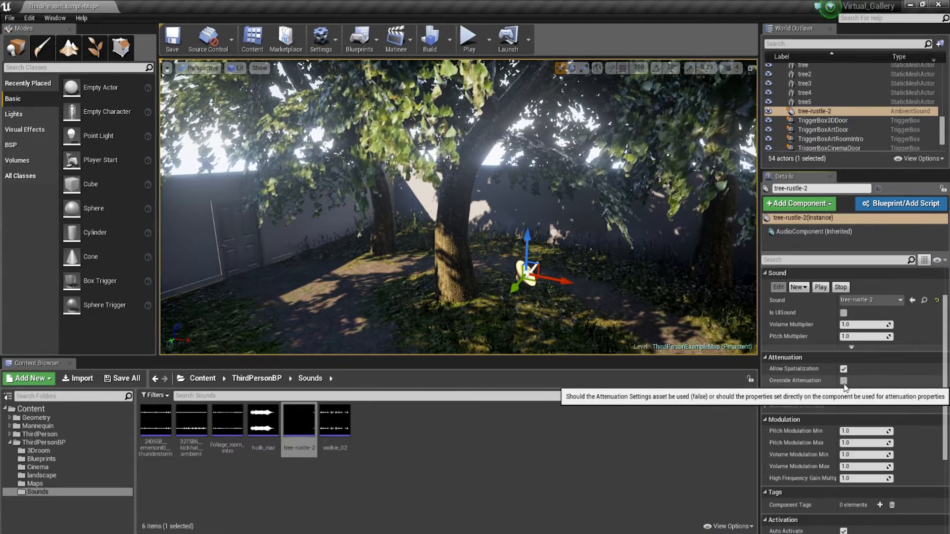
Step: Enable Override Attenuation on tree-rustle-2 and reveal its Attenuation Overrides
{"action": "left_click", "coordinate": [844, 380]}
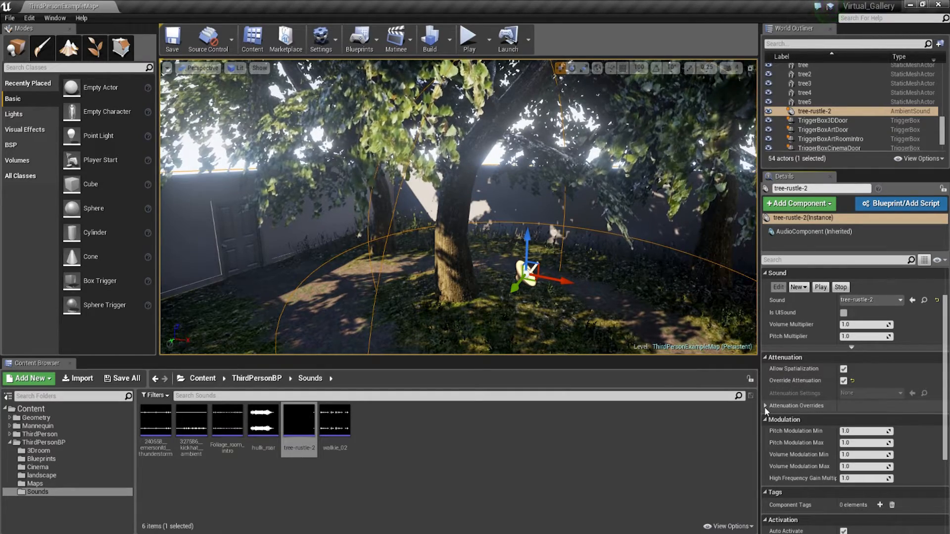
{"action": "left_click", "coordinate": [843, 380]}
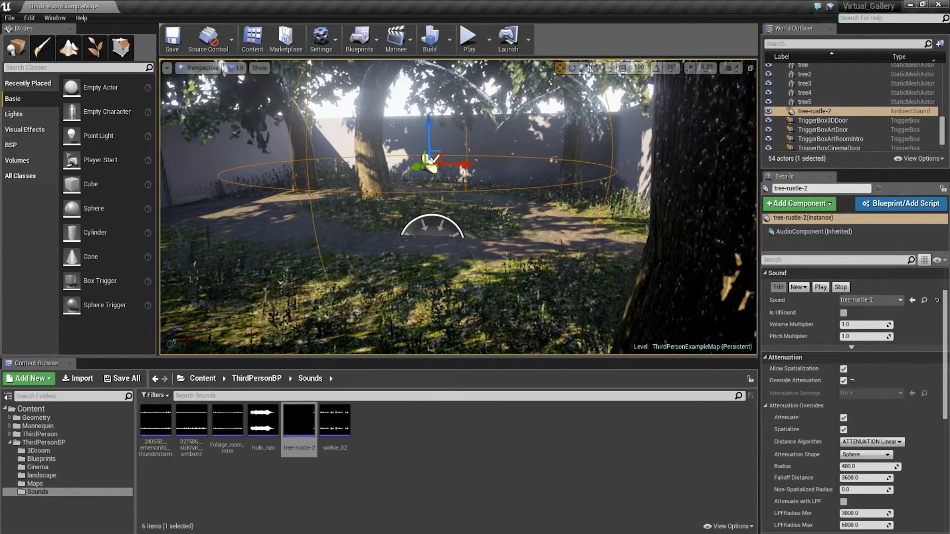
{"action": "mouse_move", "coordinate": [863, 455]}
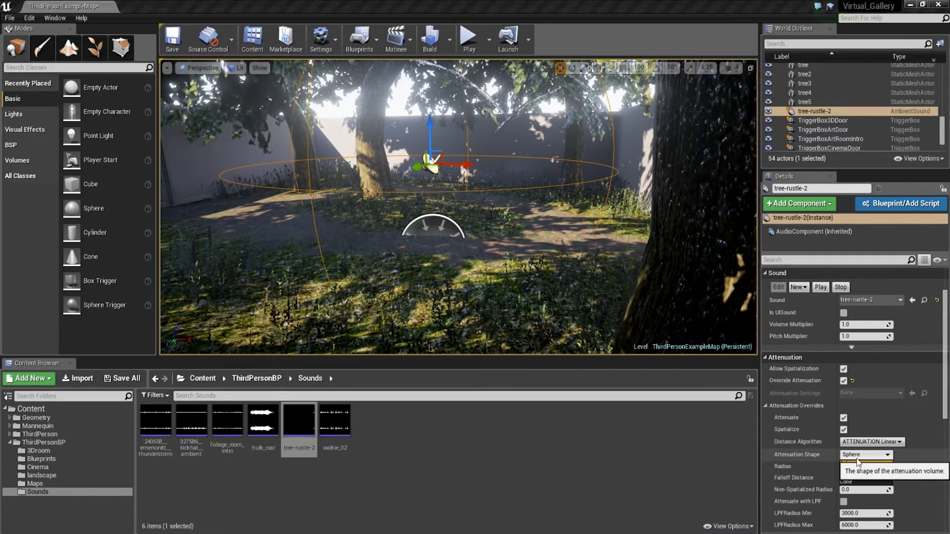
Step: Change the attenuation shape from the default to Box
{"action": "left_click", "coordinate": [863, 454]}
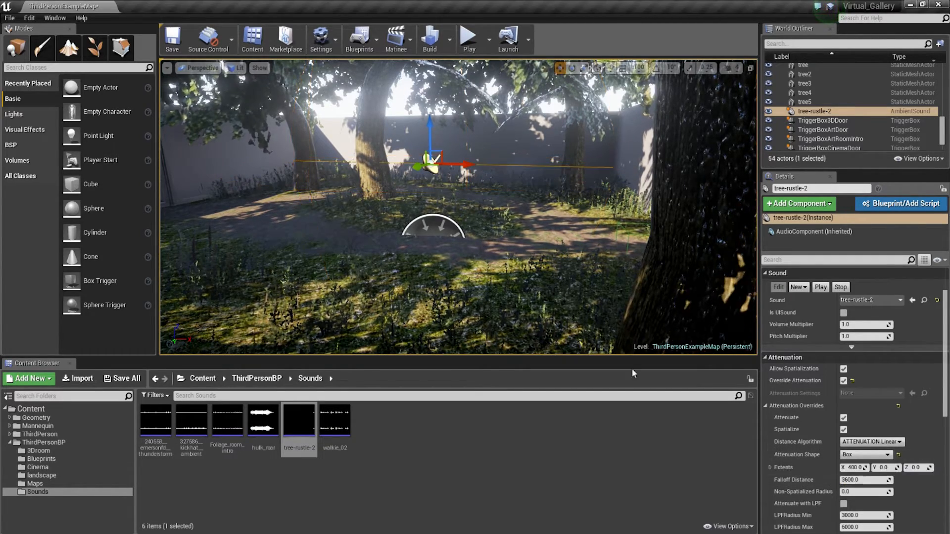
{"action": "left_click", "coordinate": [871, 442]}
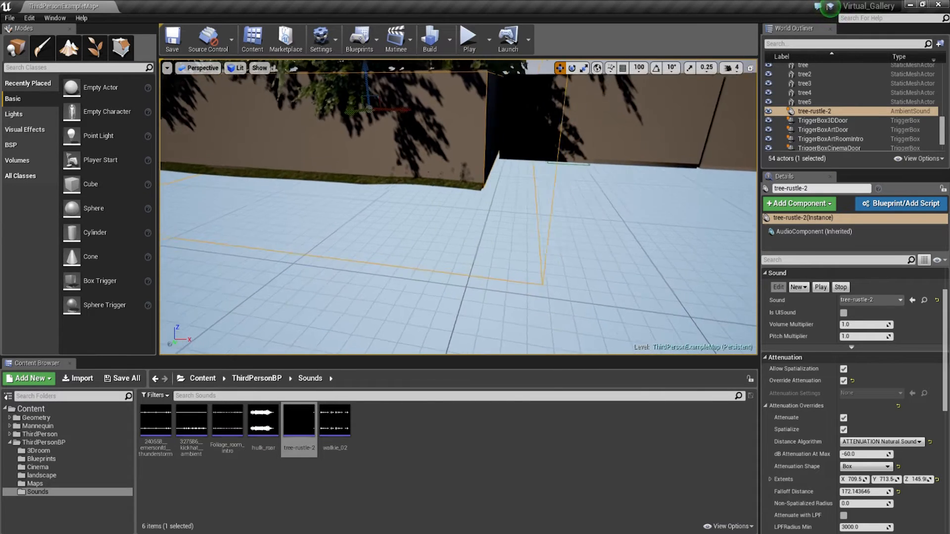
{"action": "mouse_move", "coordinate": [468, 35]}
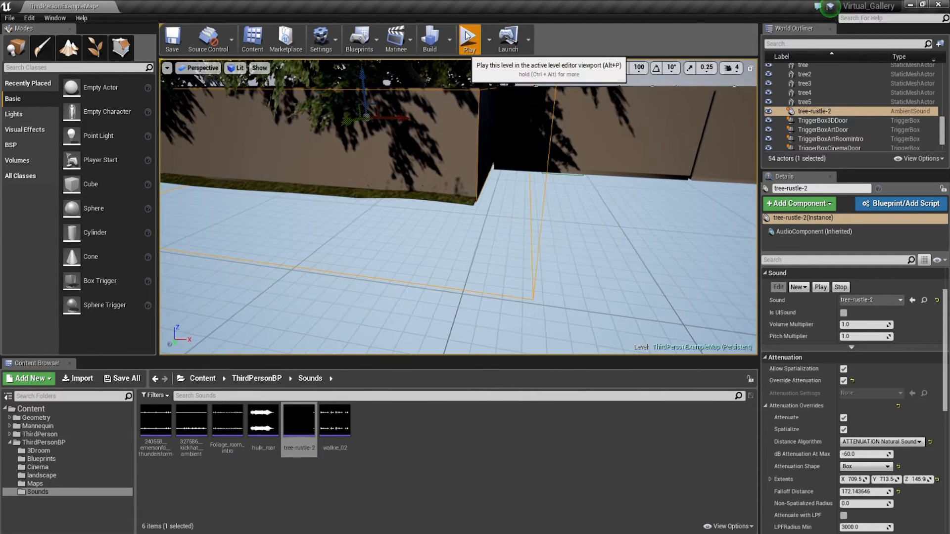
{"action": "left_click", "coordinate": [468, 39]}
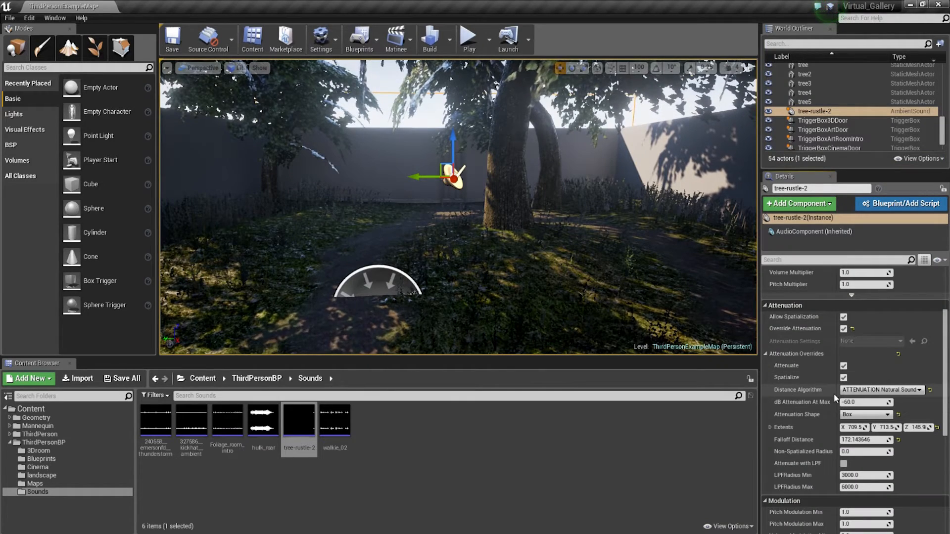
Step: Set the distance algorithm to Linear and the falloff distance to about 154.09
{"action": "left_click", "coordinate": [880, 390]}
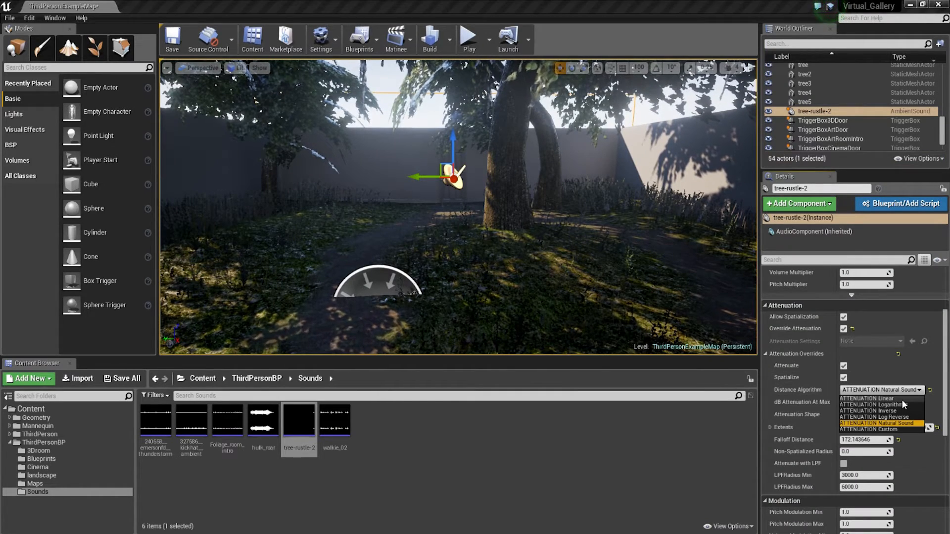
{"action": "left_click", "coordinate": [868, 398]}
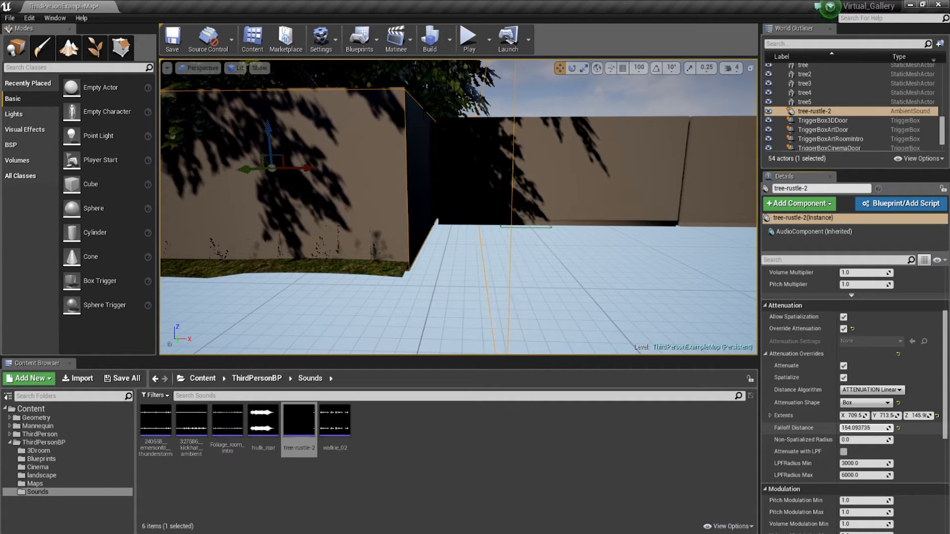
{"action": "left_click", "coordinate": [468, 39]}
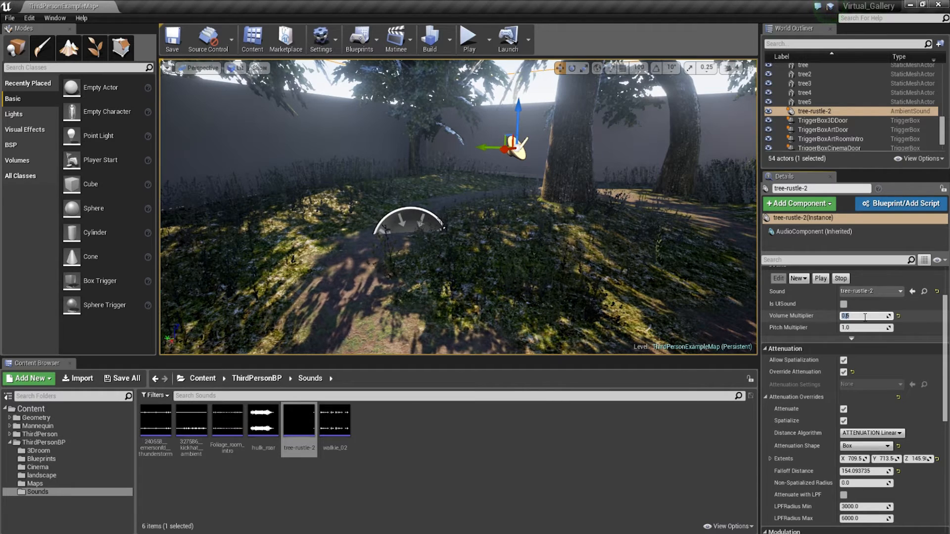
Step: Commit a Volume Multiplier of 0.5 for the tree-rustle-2 sound
{"action": "left_click", "coordinate": [468, 37]}
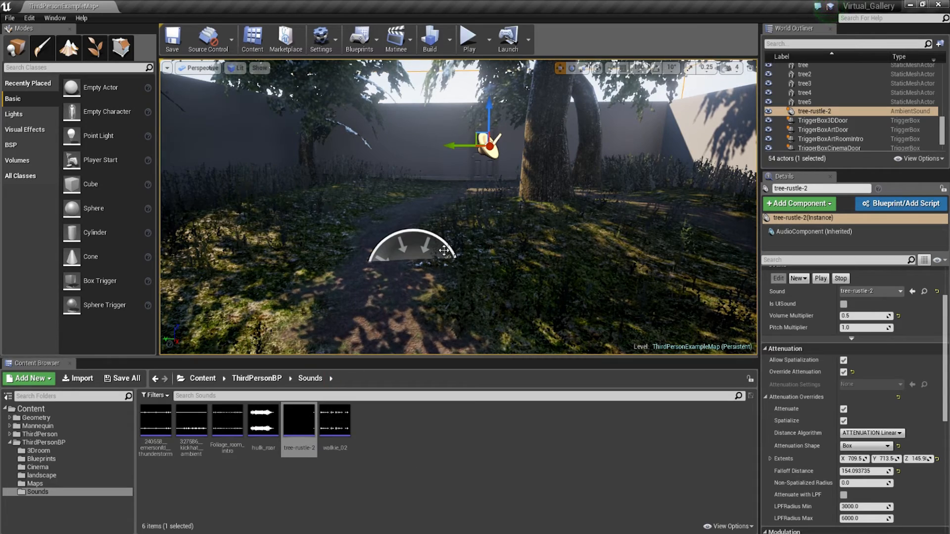
{"action": "mouse_move", "coordinate": [299, 418]}
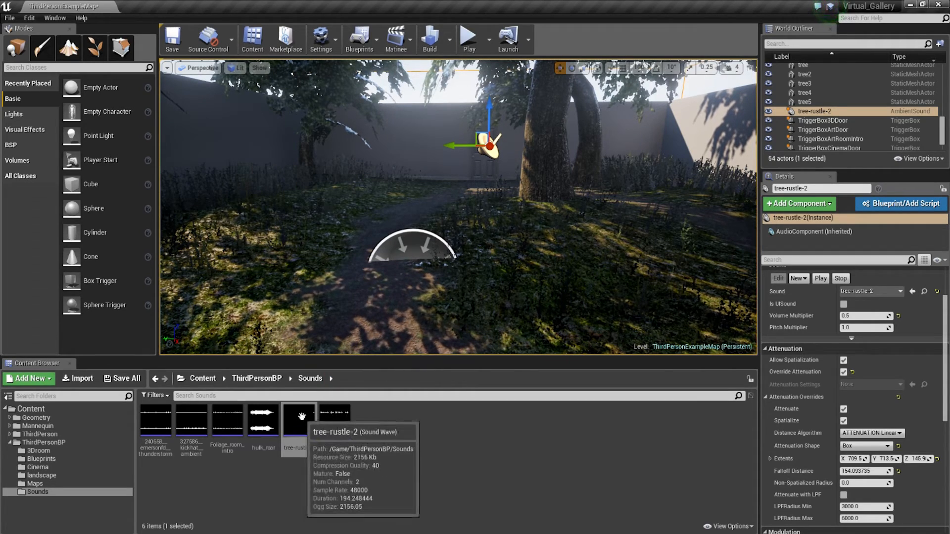
Step: Review the tree-rustle-2 sound wave asset, then start a play-in-editor session
{"action": "double_click", "coordinate": [299, 417]}
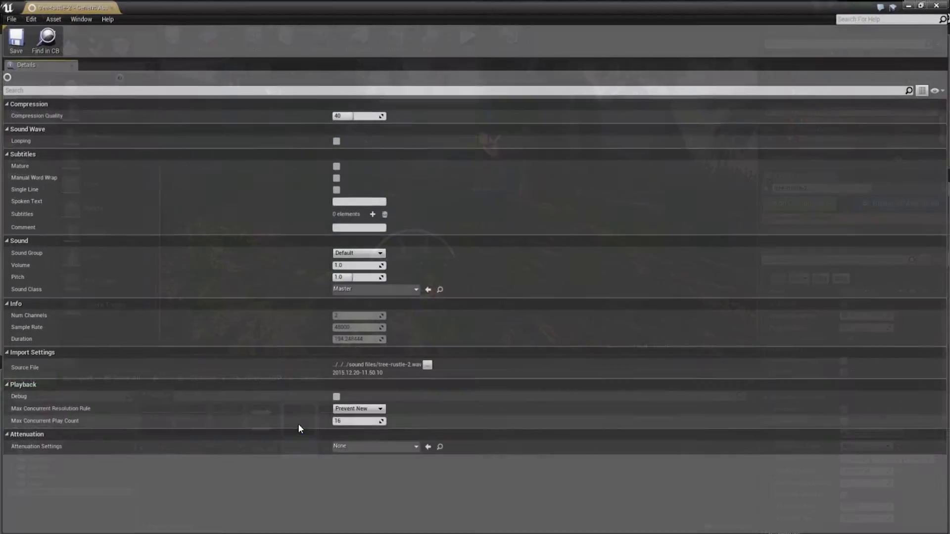
{"action": "mouse_move", "coordinate": [336, 139]}
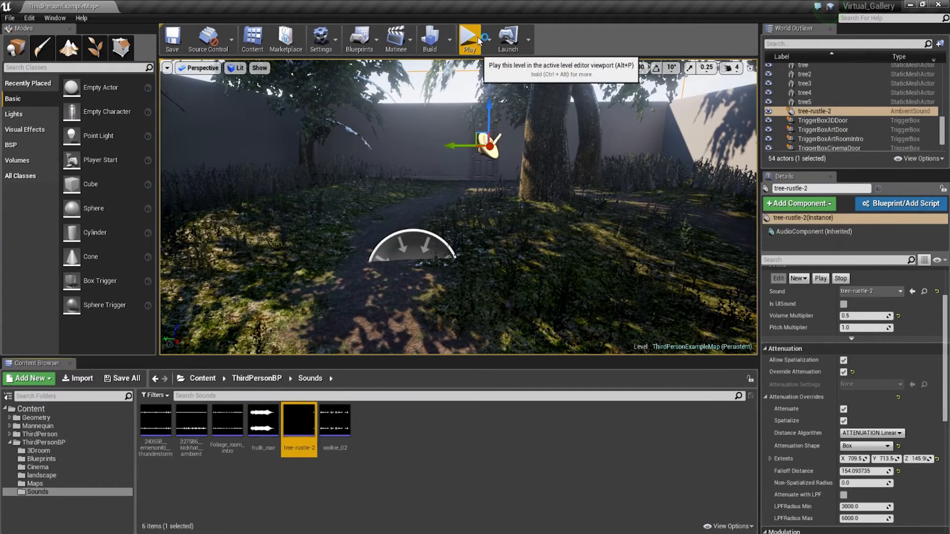
{"action": "left_click", "coordinate": [469, 38]}
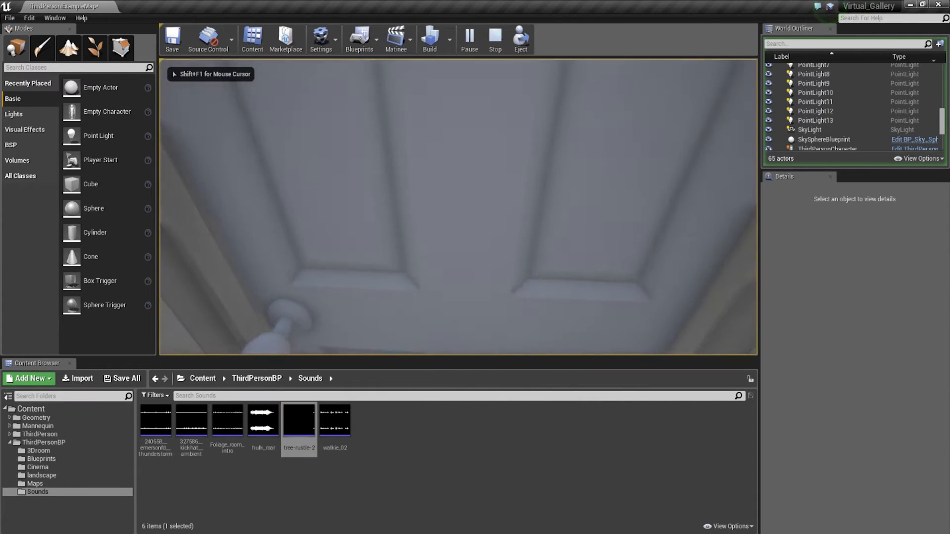